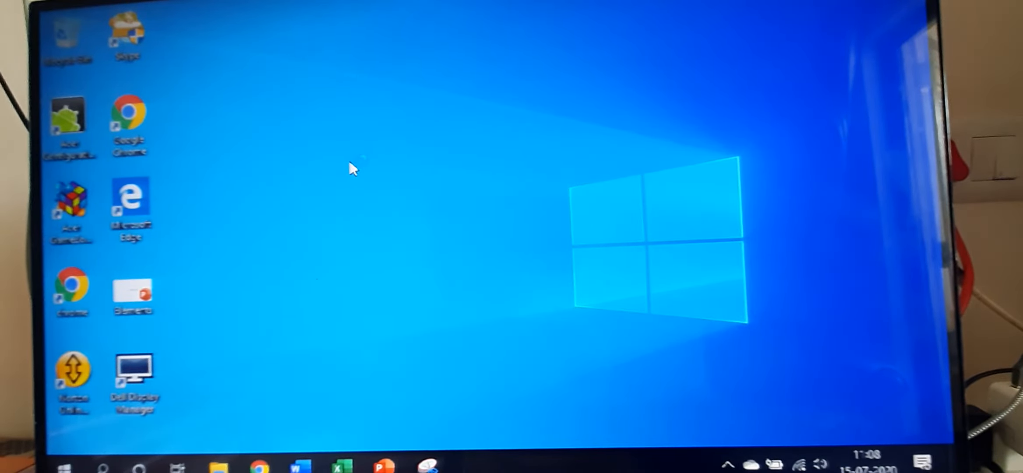
Launch Microsoft Word from the taskbar so its start screen appears.
{"action": "left_click", "coordinate": [299, 467]}
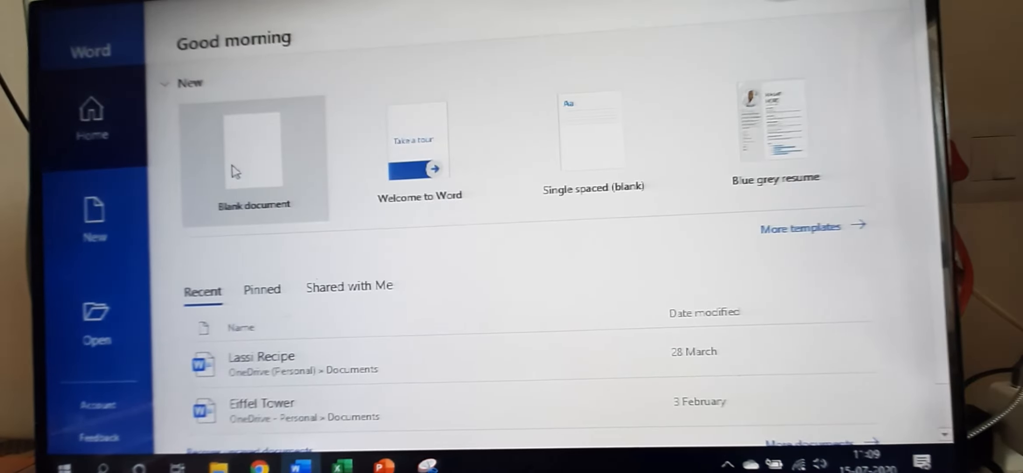
{"action": "mouse_move", "coordinate": [221, 226]}
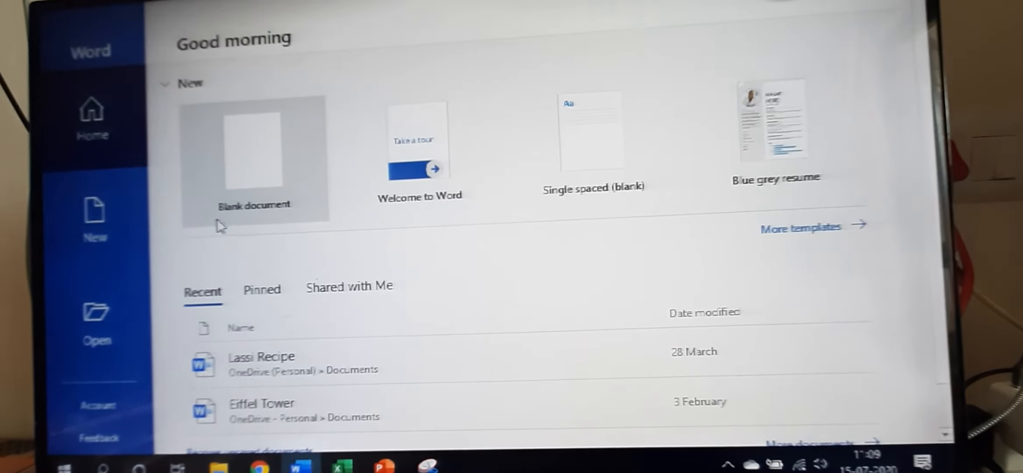
Create a new blank document and write 'Hello' on the first line.
{"action": "left_click", "coordinate": [255, 157]}
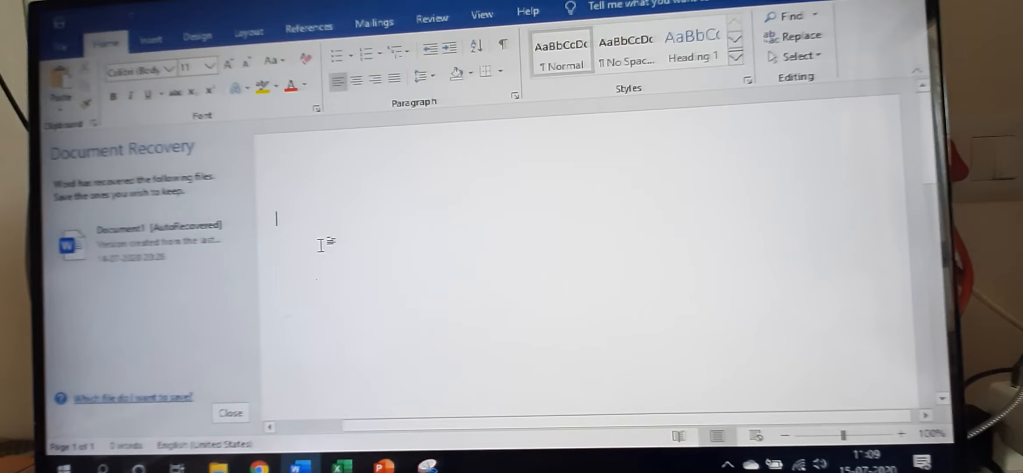
{"action": "mouse_move", "coordinate": [383, 160]}
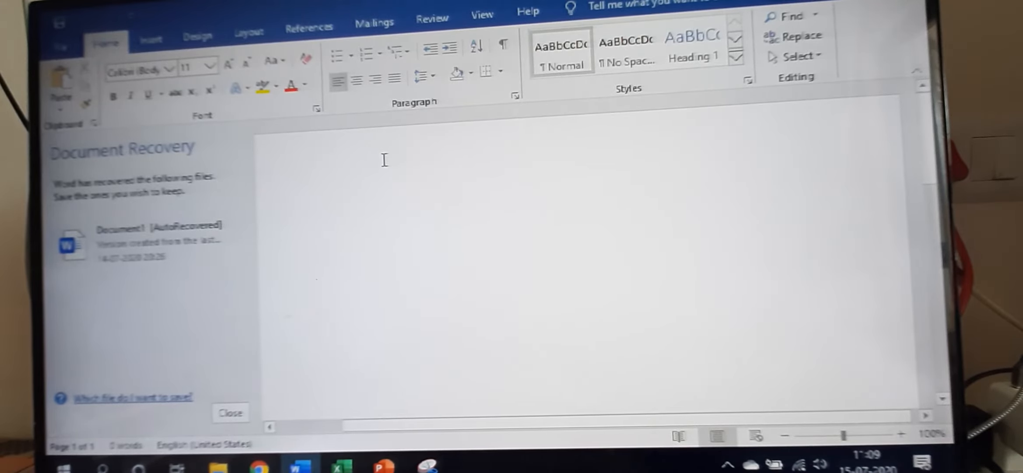
{"action": "type", "text": "hell"}
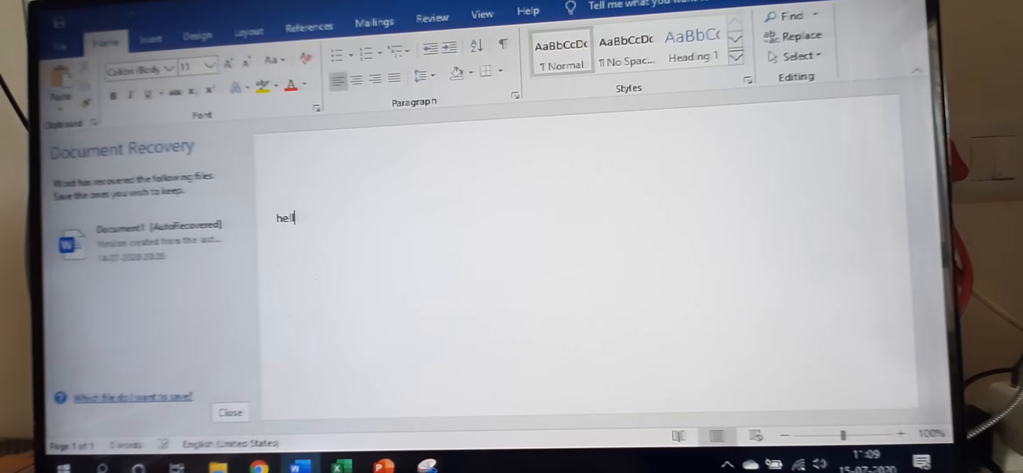
{"action": "type", "text": "o"}
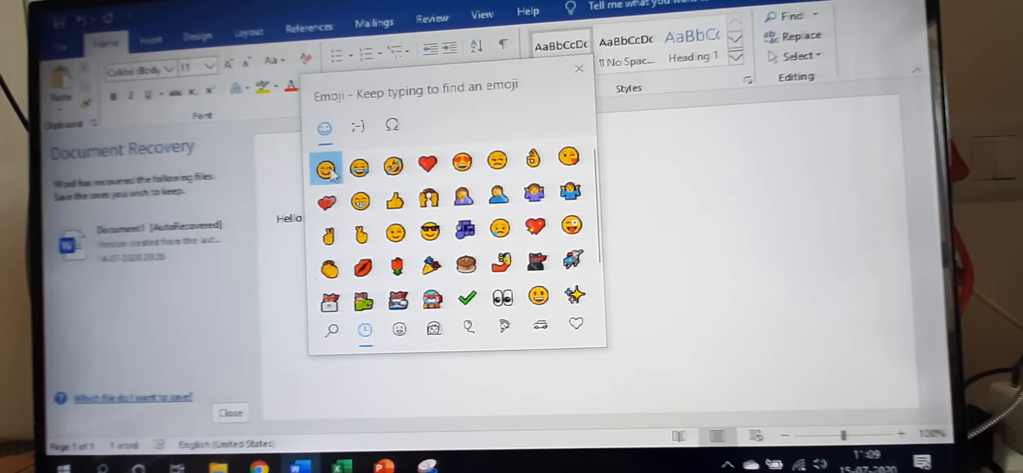
Insert a smiling-face emoji after 'Hello' and start a new line.
{"action": "left_click", "coordinate": [324, 166]}
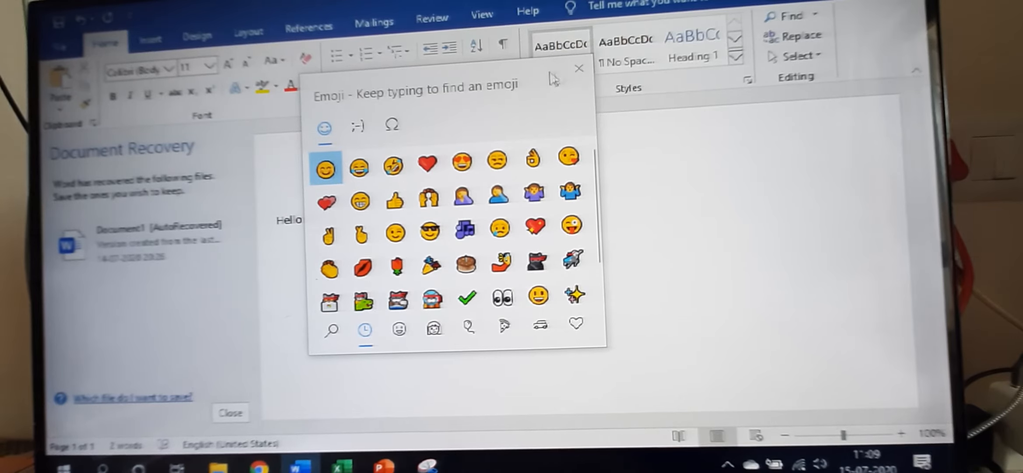
{"action": "left_click", "coordinate": [324, 168]}
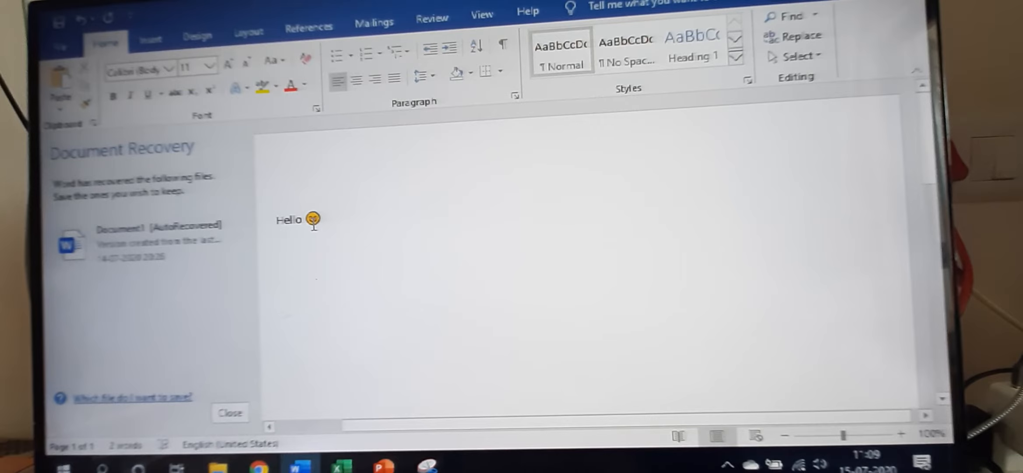
{"action": "key", "text": "enter"}
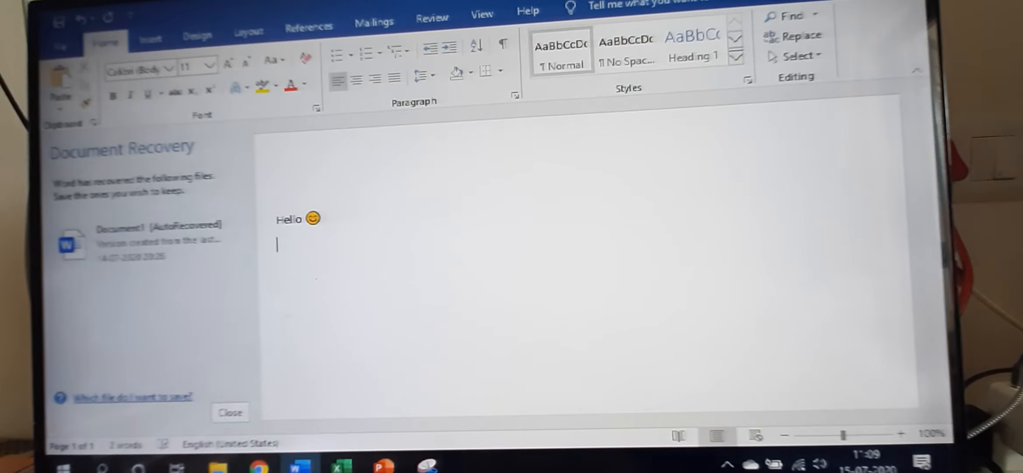
Write 'Oh' on the second line followed by a sad-face emoji.
{"action": "type", "text": "oh"}
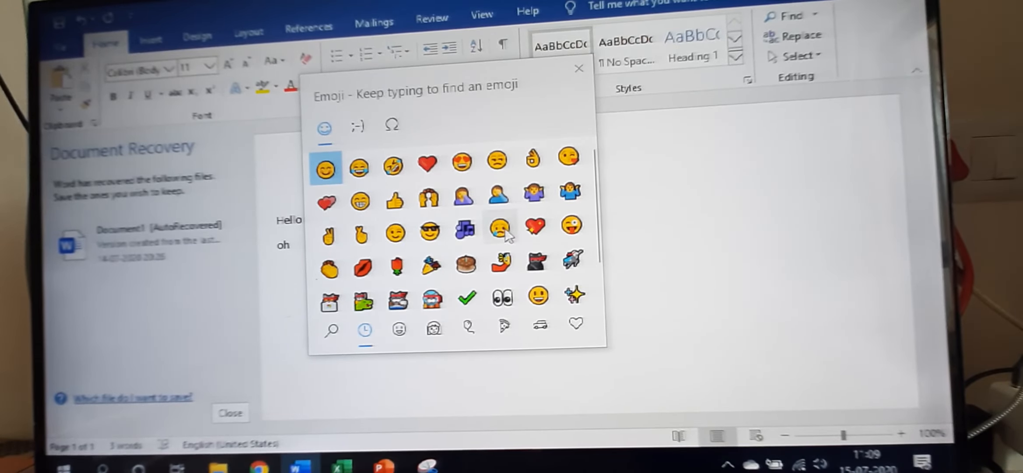
{"action": "left_click", "coordinate": [500, 229]}
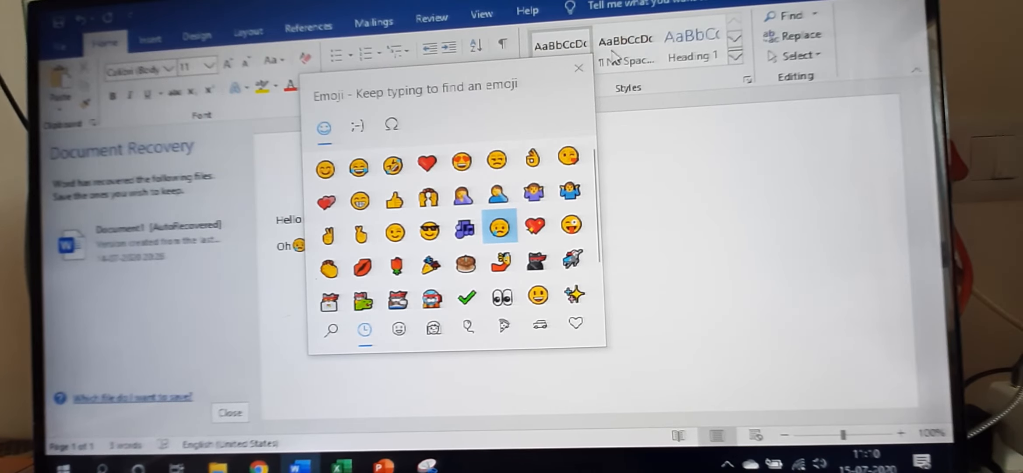
{"action": "left_click", "coordinate": [501, 226]}
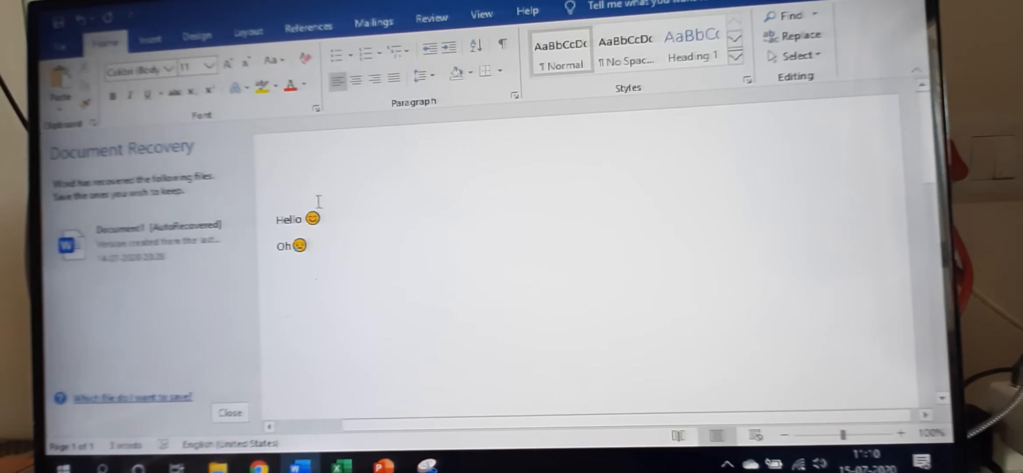
{"action": "mouse_move", "coordinate": [344, 230]}
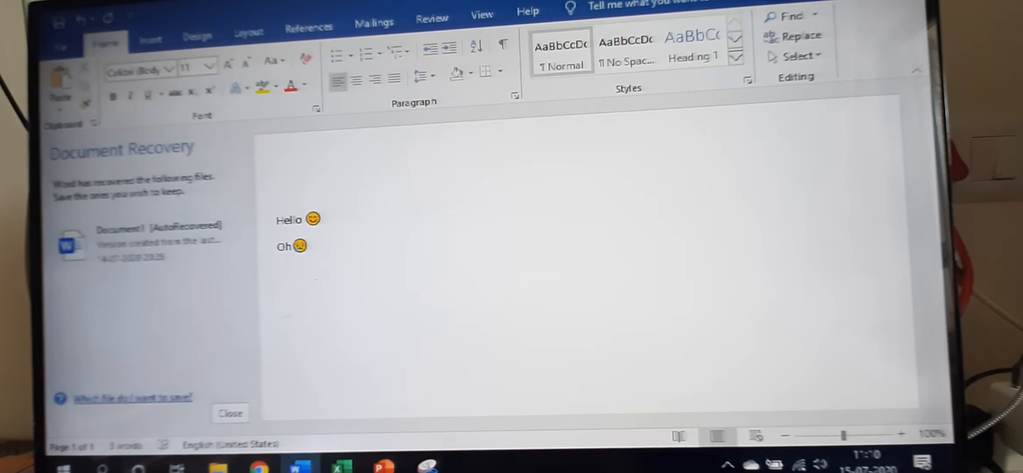
Write 'Oh my god what is this', correcting the typo, and add a woman-facepalming emoji.
{"action": "type", "text": "Oh m"}
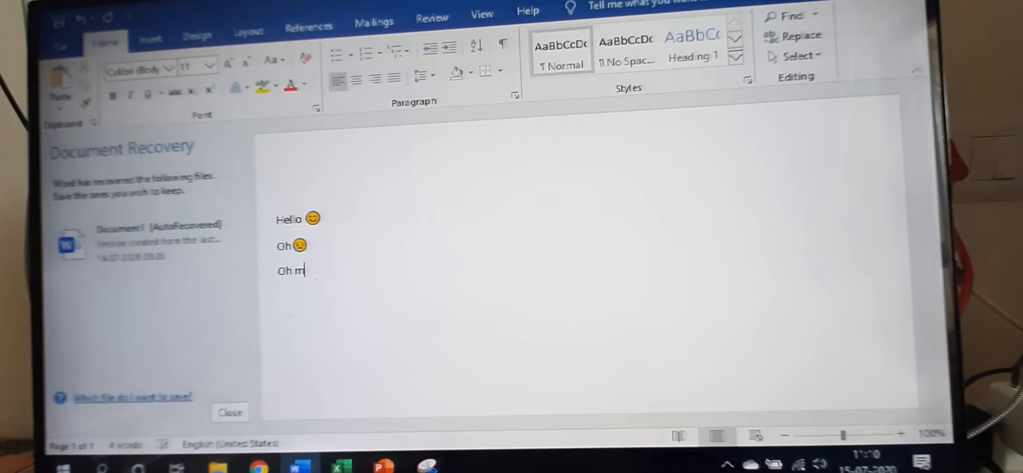
{"action": "type", "text": "y god"}
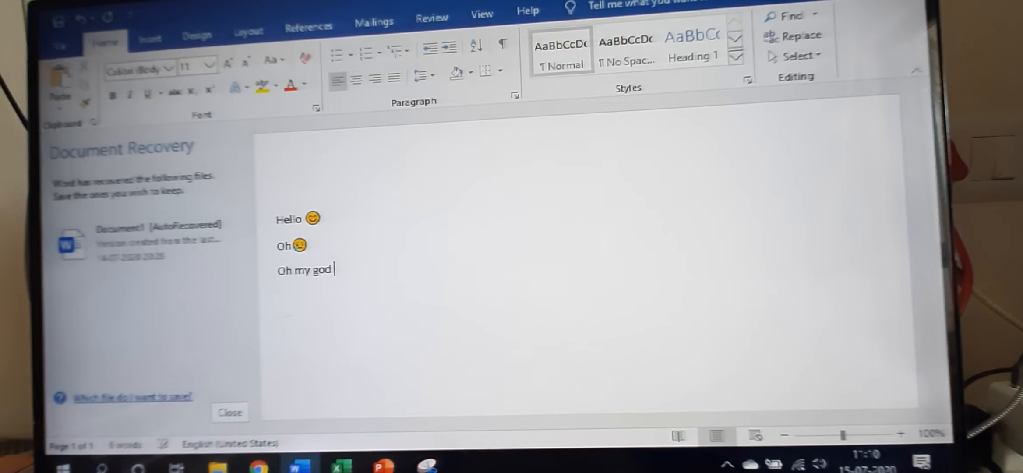
{"action": "type", "text": "hwta"}
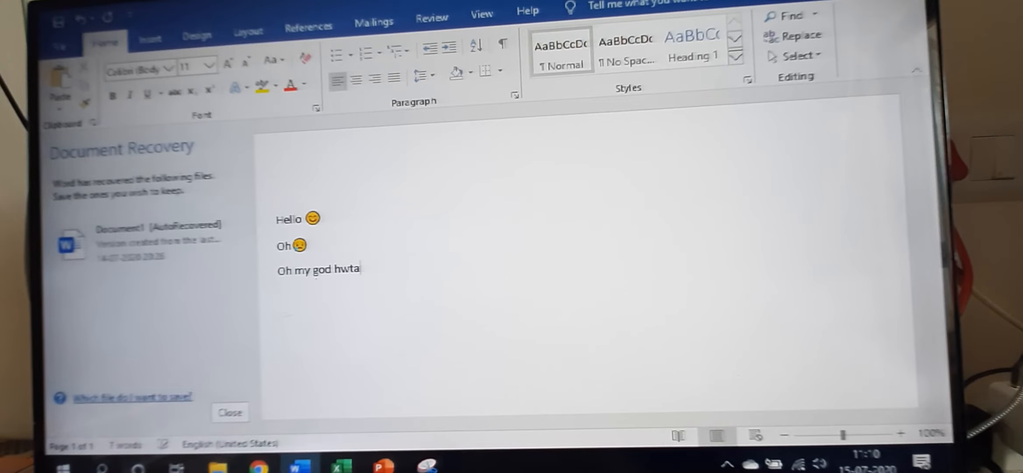
{"action": "key", "text": "BackSpace"}
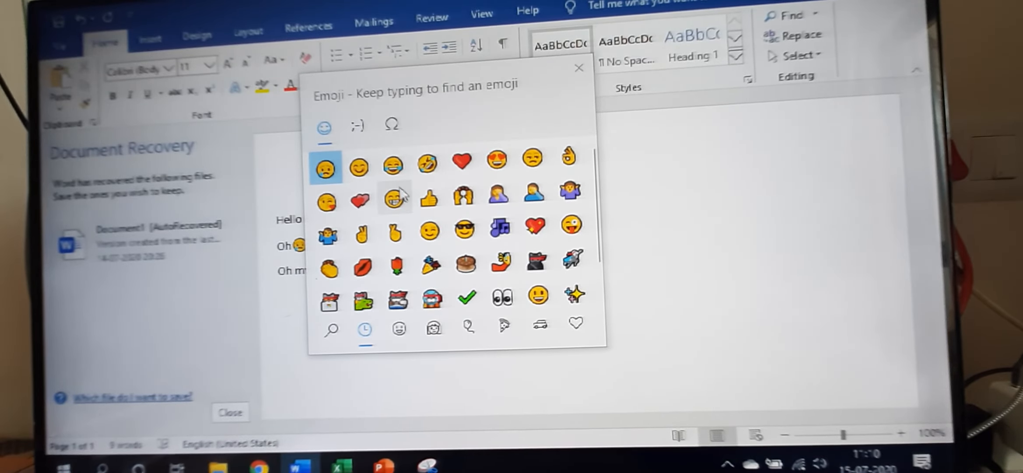
{"action": "mouse_move", "coordinate": [463, 198]}
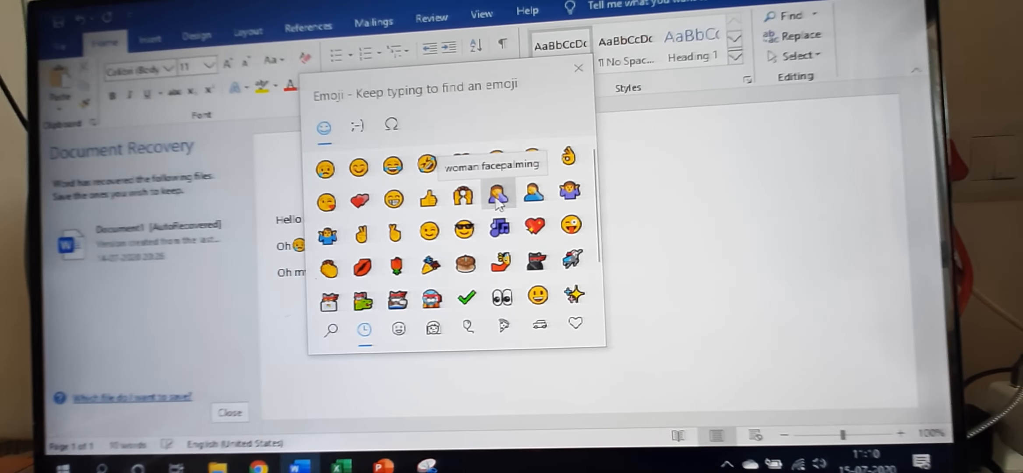
{"action": "left_click", "coordinate": [498, 194]}
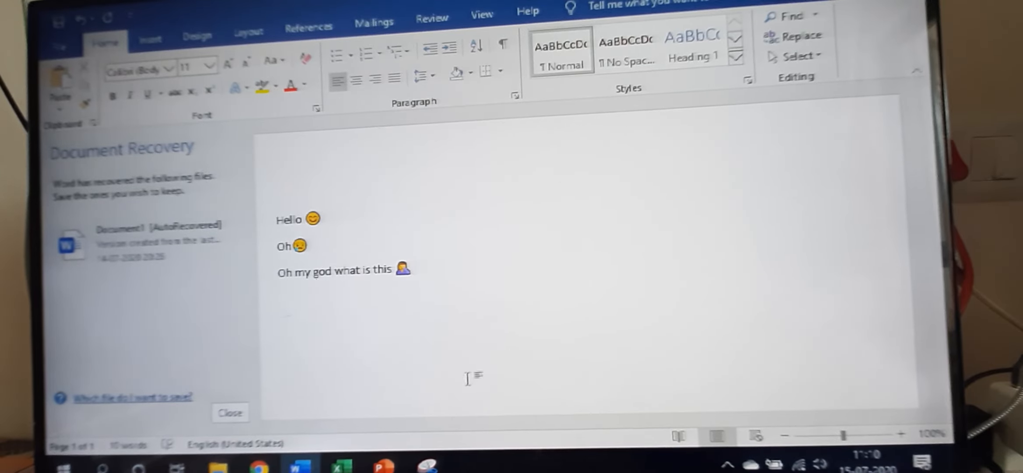